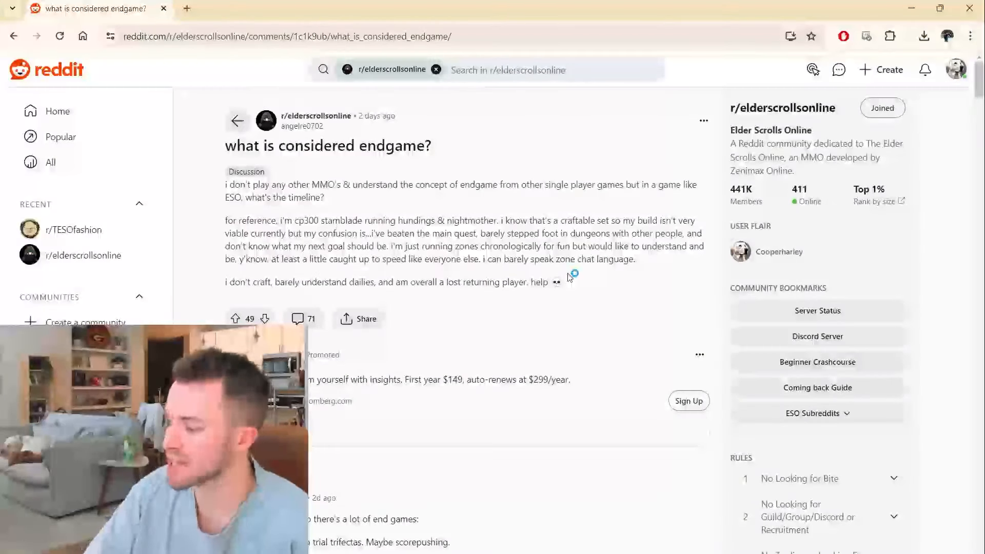
mouse_move(607, 289)
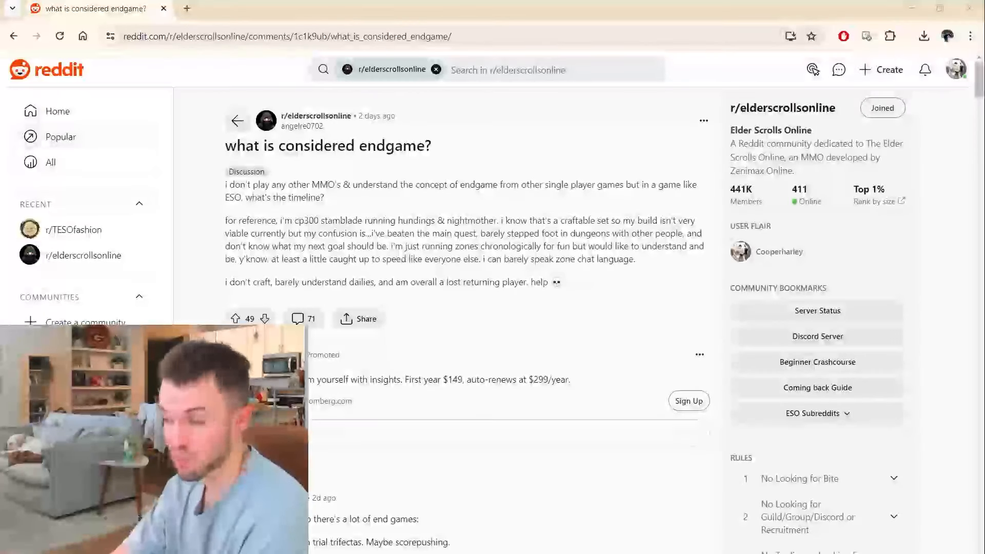
scroll("down", 3)
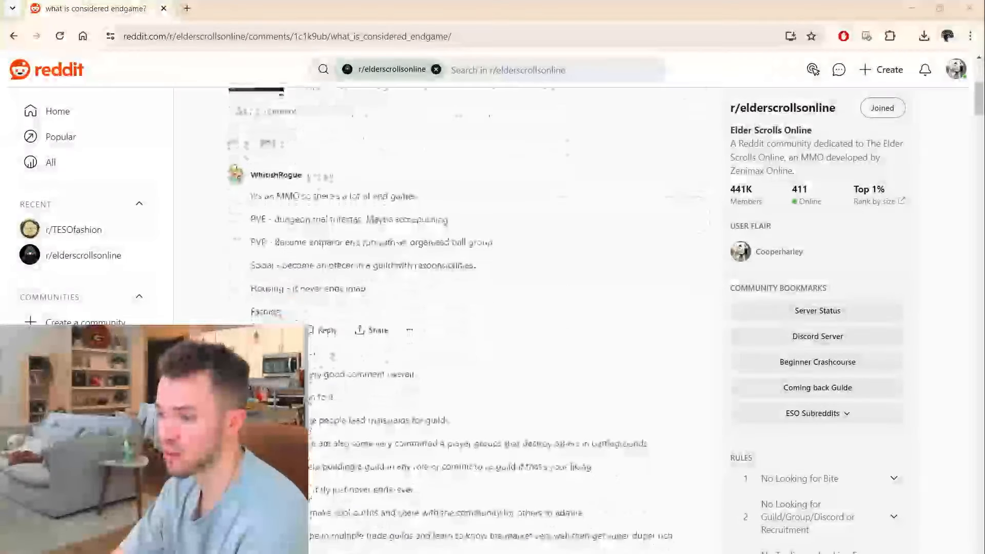